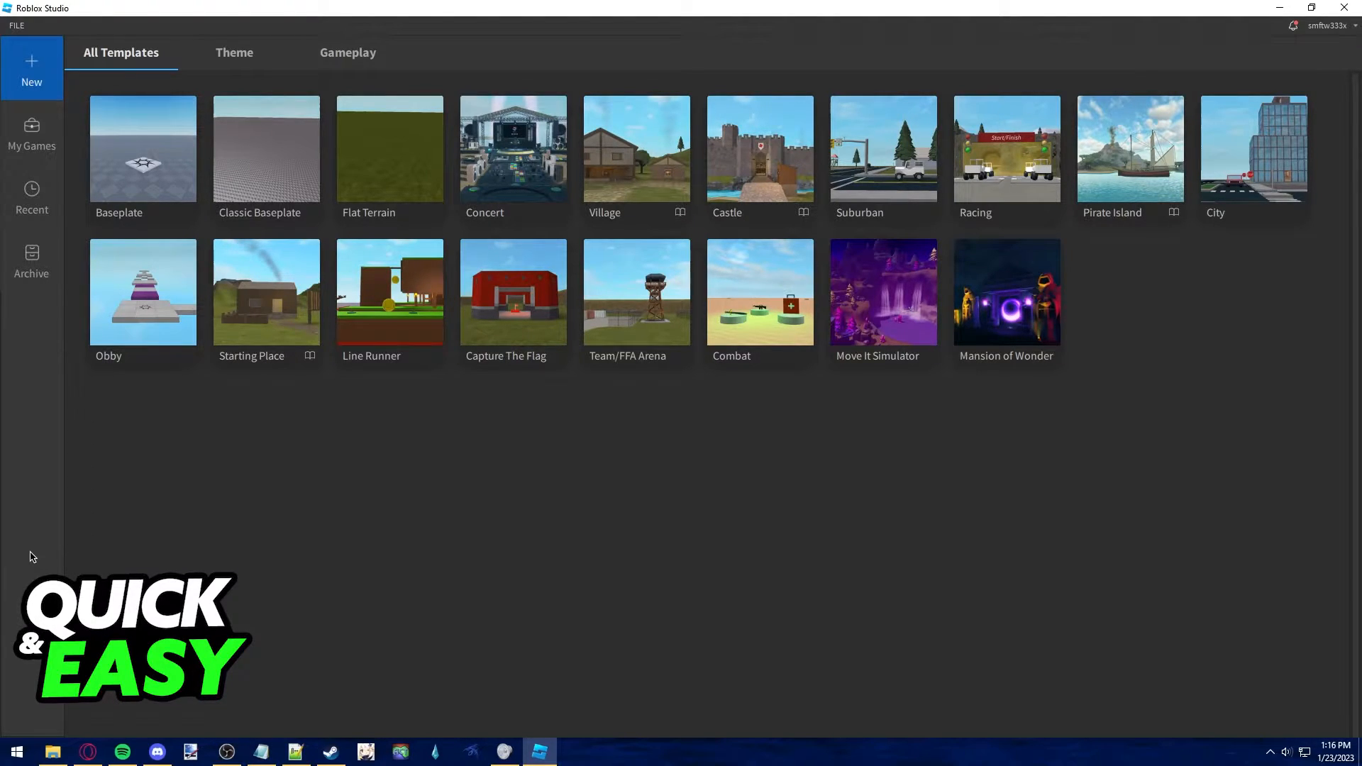
{"action": "mouse_move", "coordinate": [54, 143]}
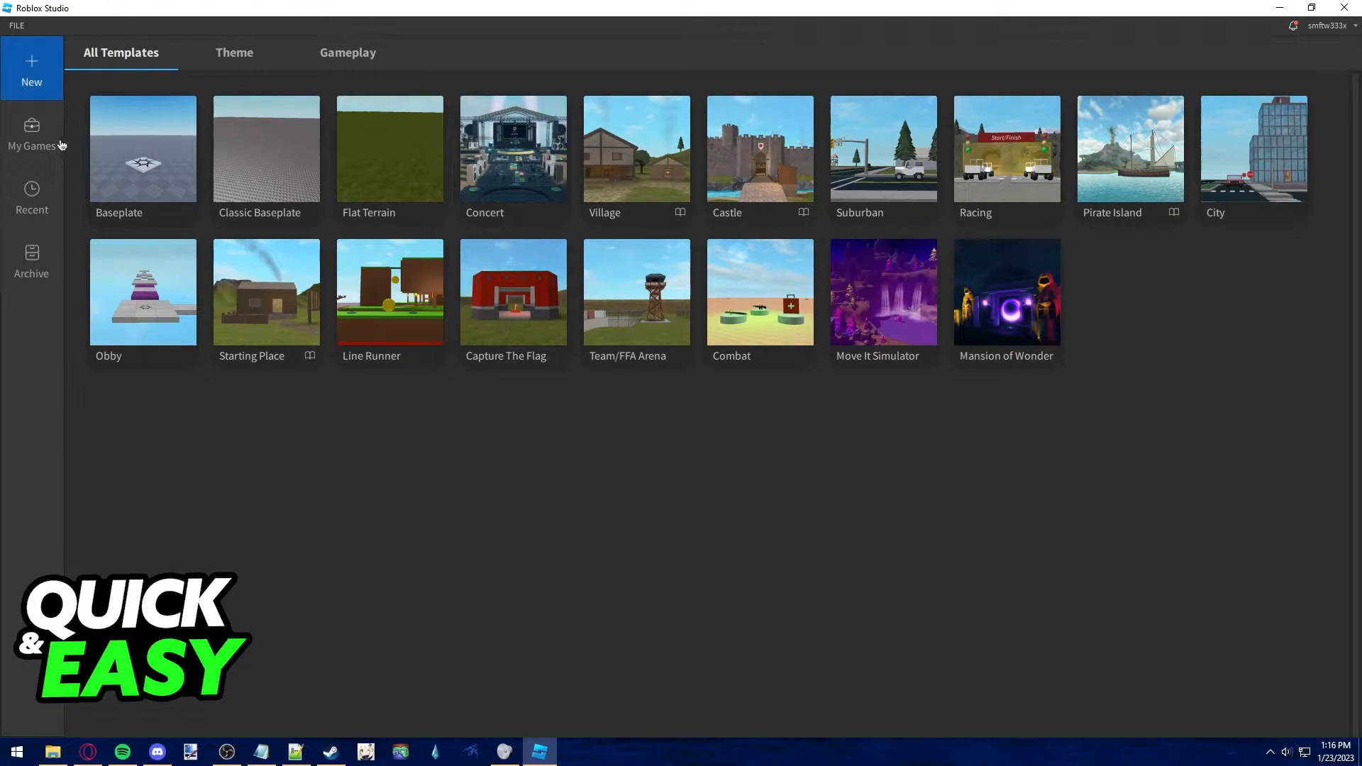
- Open Untitled Game from My Games and choose Save to Roblox As from the File menu
{"action": "left_click", "coordinate": [31, 130]}
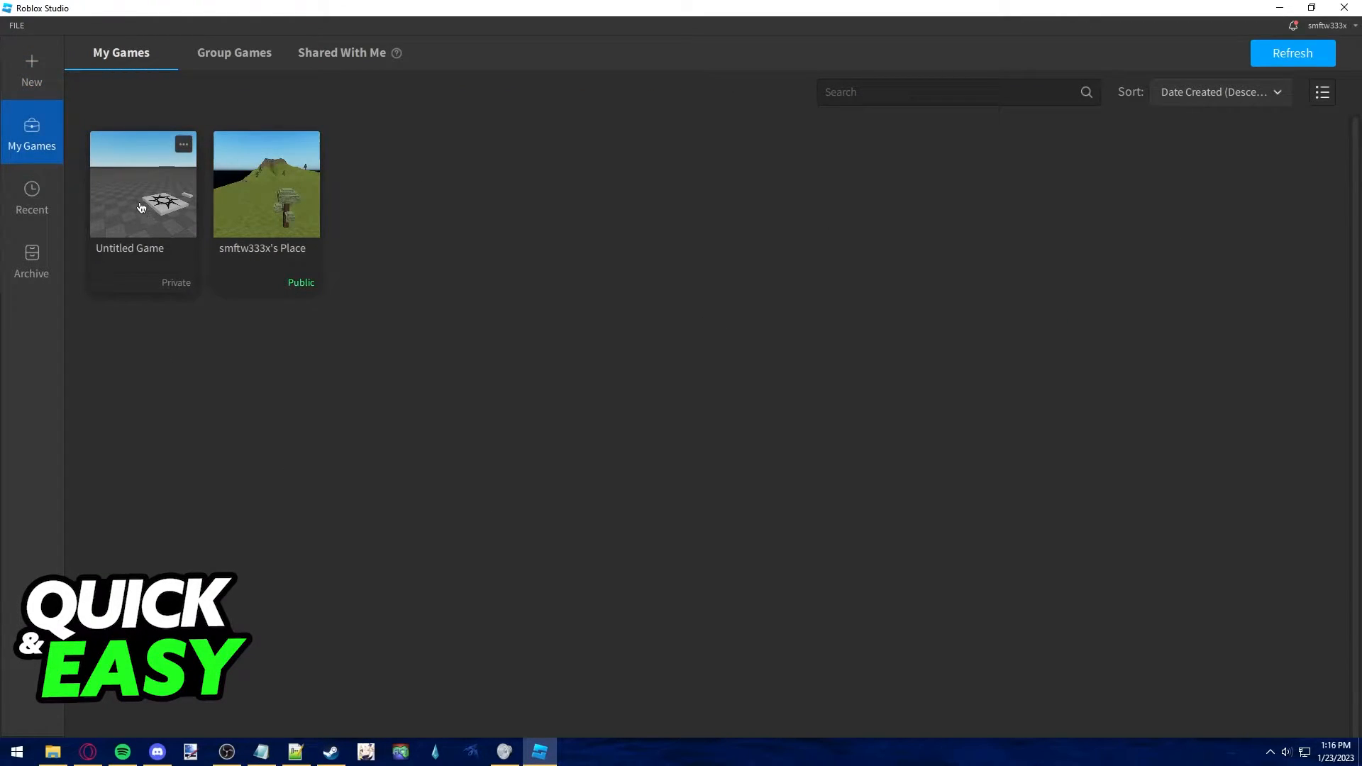
{"action": "double_click", "coordinate": [142, 183]}
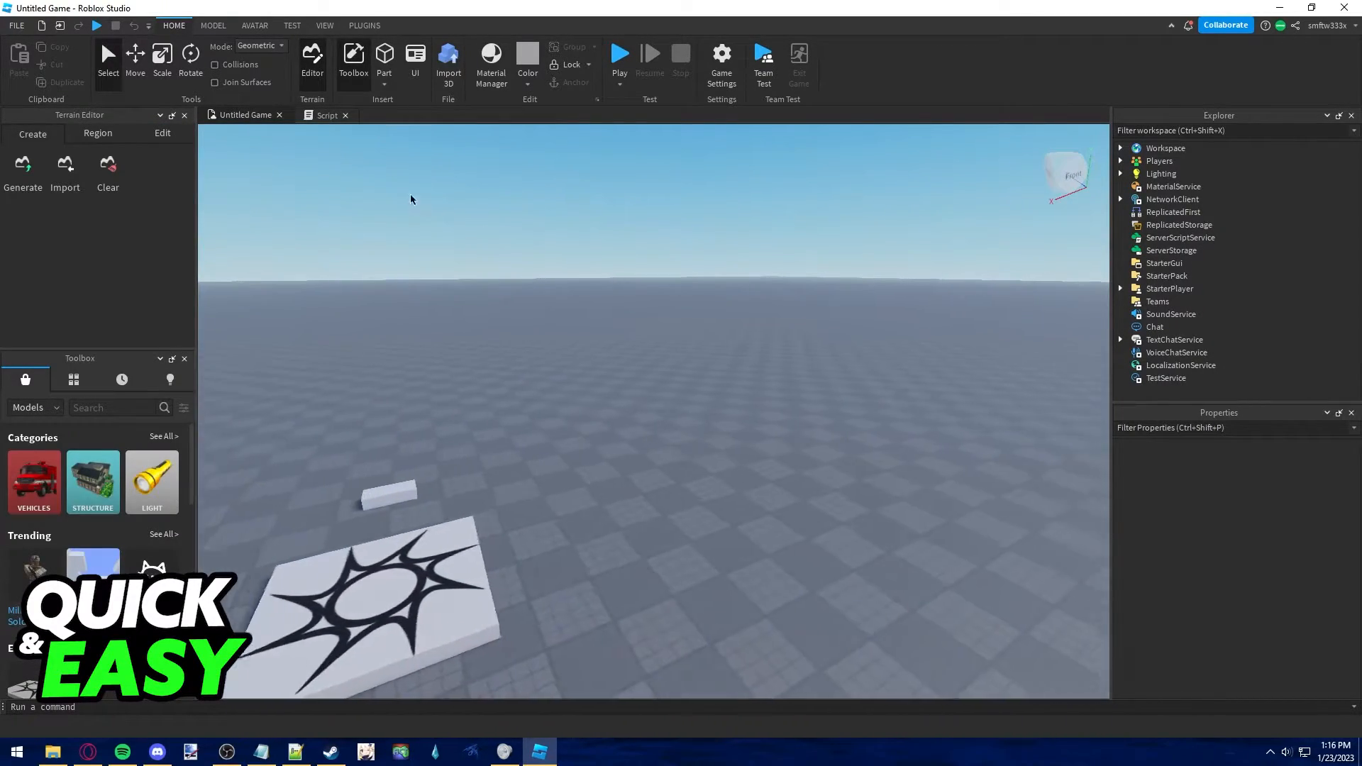
{"action": "left_click", "coordinate": [13, 25]}
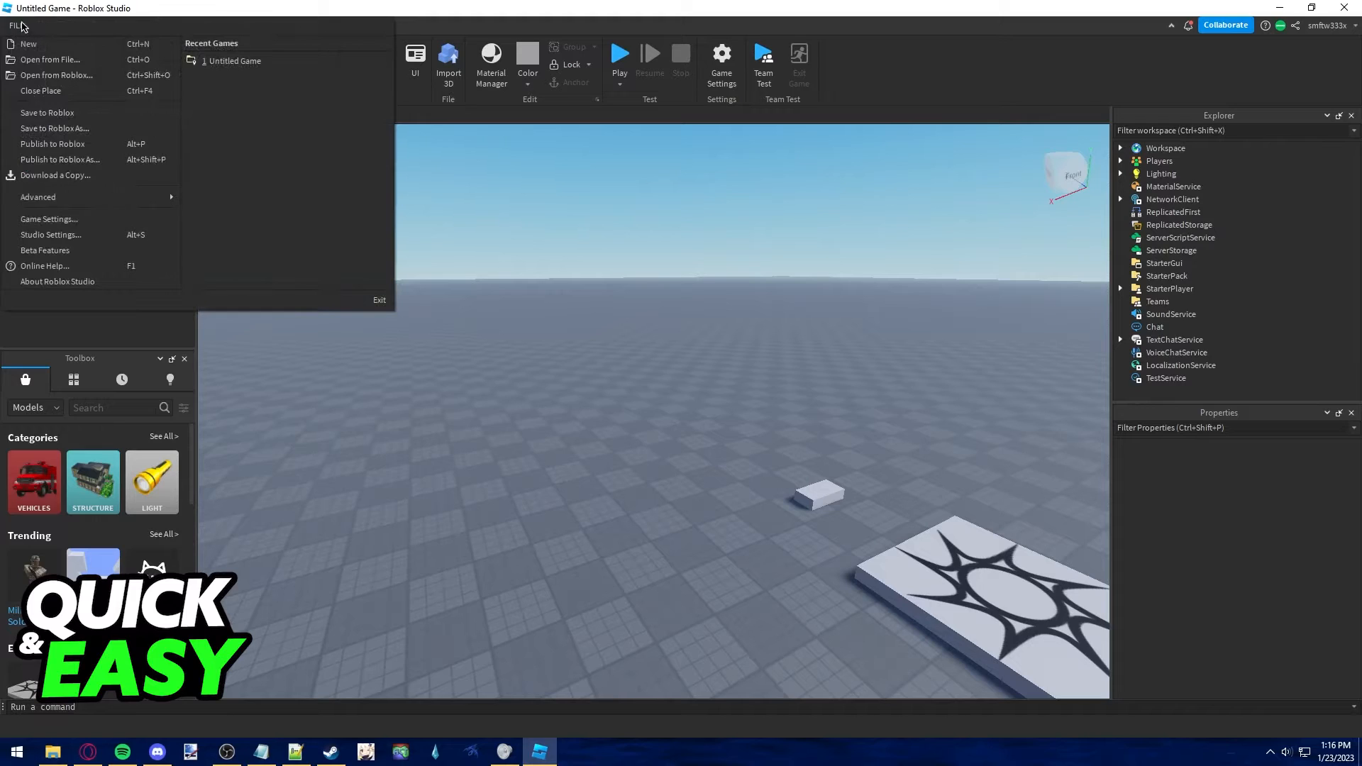
{"action": "mouse_move", "coordinate": [45, 113]}
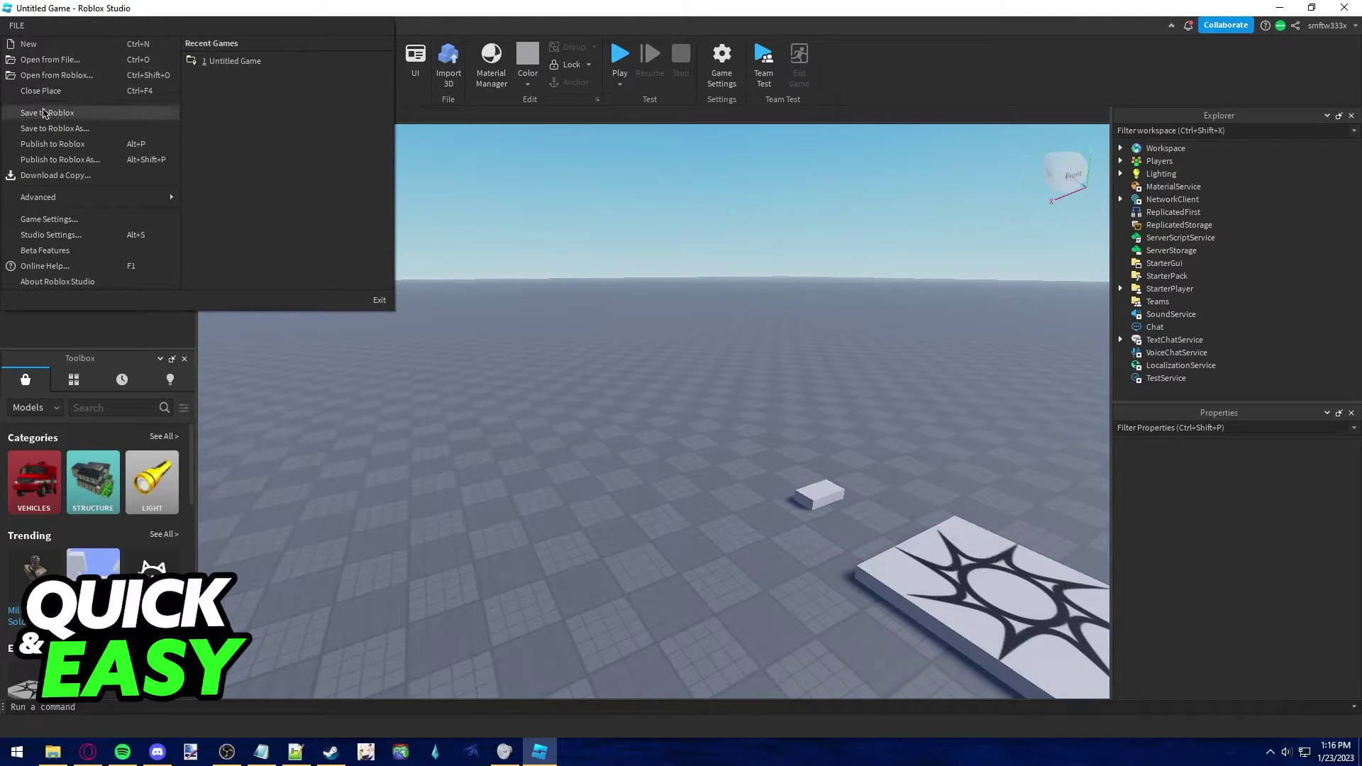
{"action": "mouse_move", "coordinate": [71, 134]}
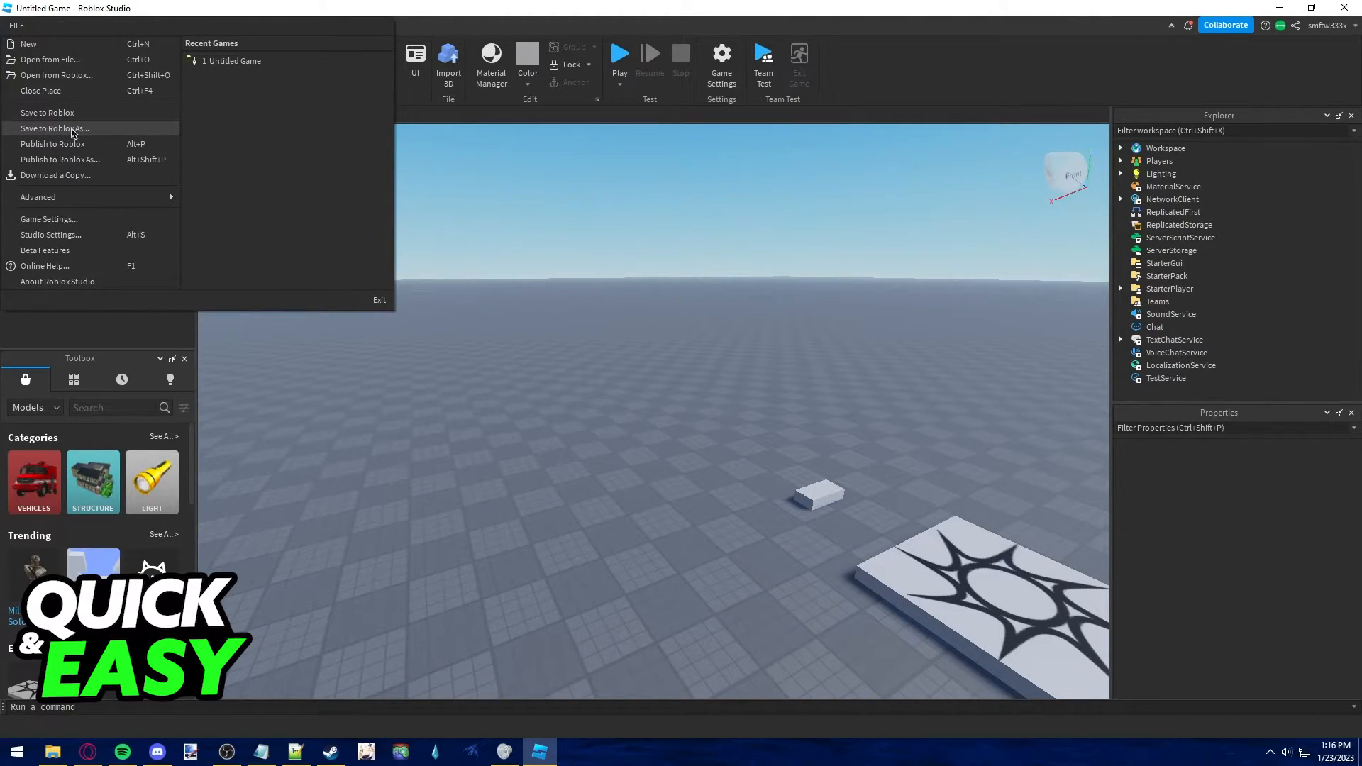
{"action": "left_click", "coordinate": [54, 128]}
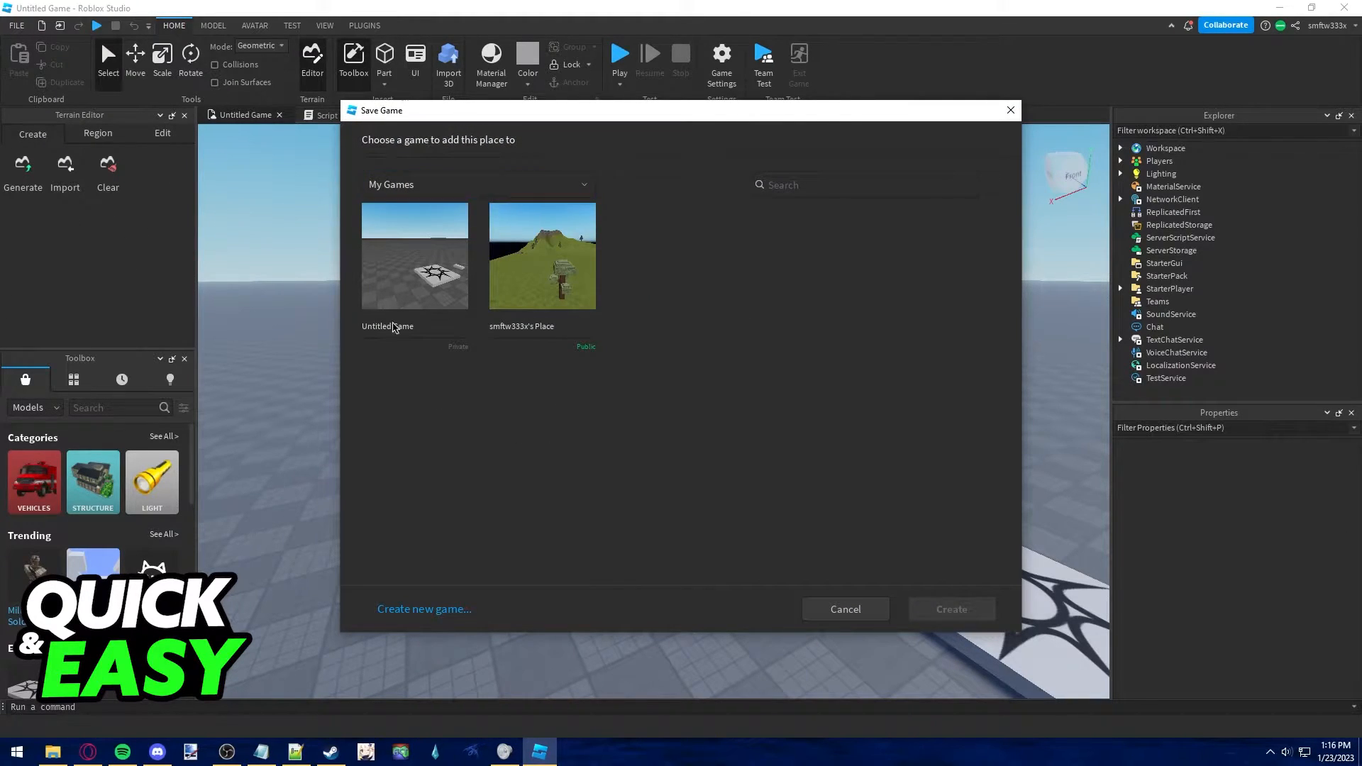
{"action": "mouse_move", "coordinate": [468, 635]}
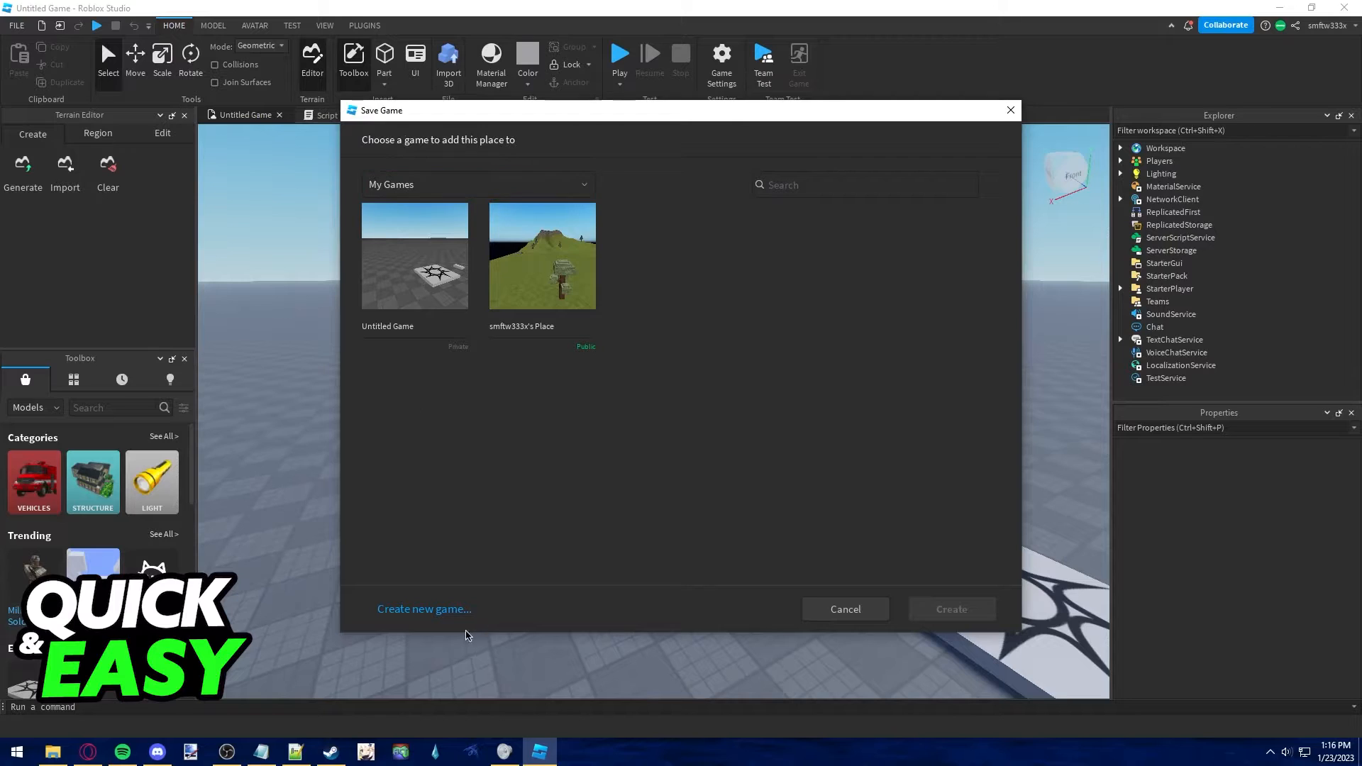
{"action": "mouse_move", "coordinate": [424, 590]}
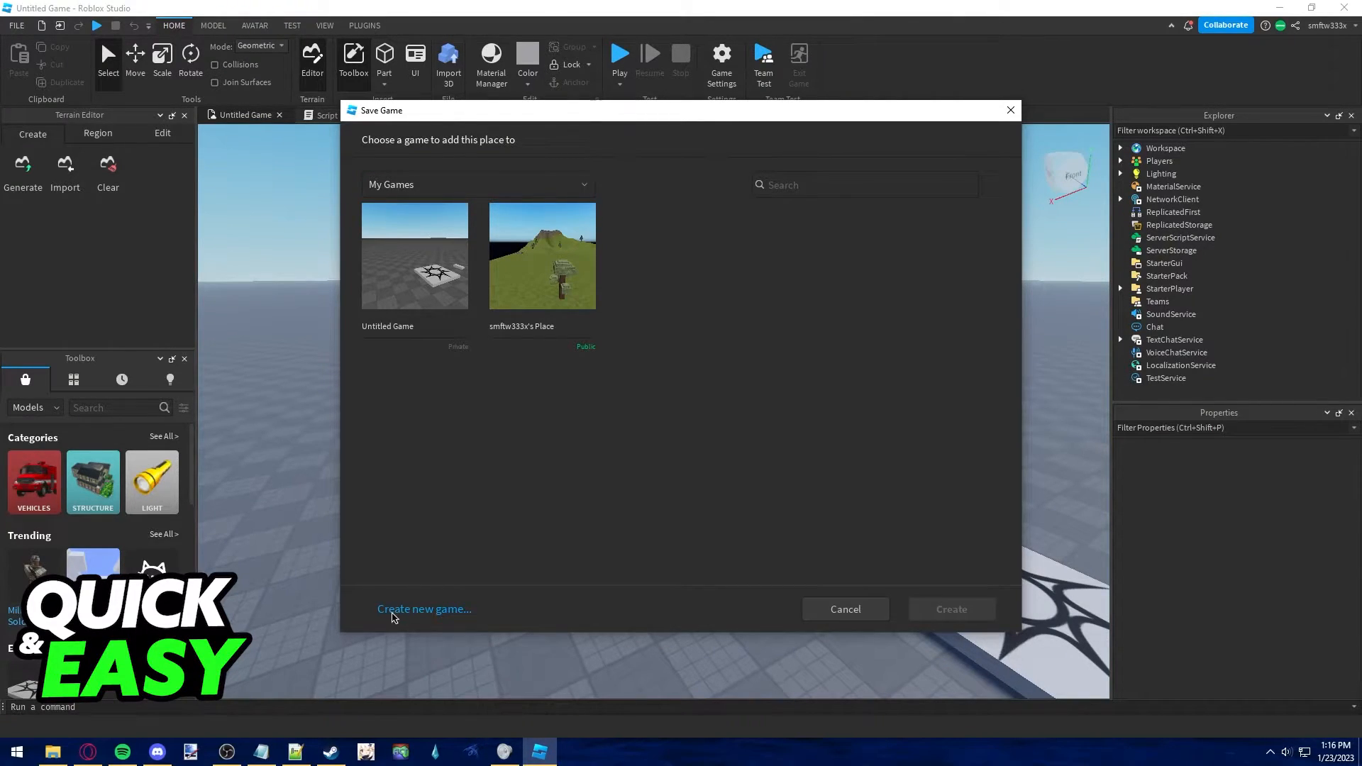
- Choose Create new game so the place becomes its own game
{"action": "left_click", "coordinate": [425, 609]}
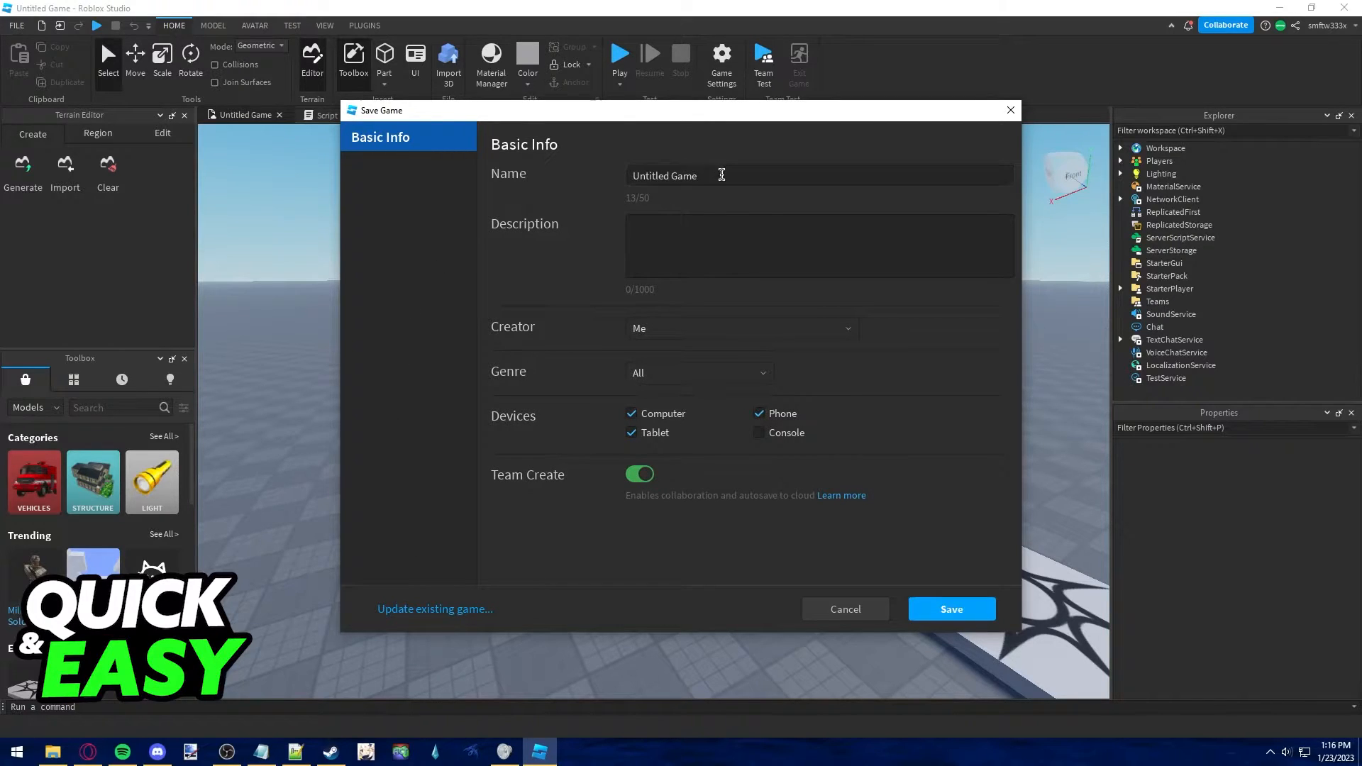
- Name the new game 'Test', keep Me as creator and turn off Team Create
{"action": "double_click", "coordinate": [693, 176]}
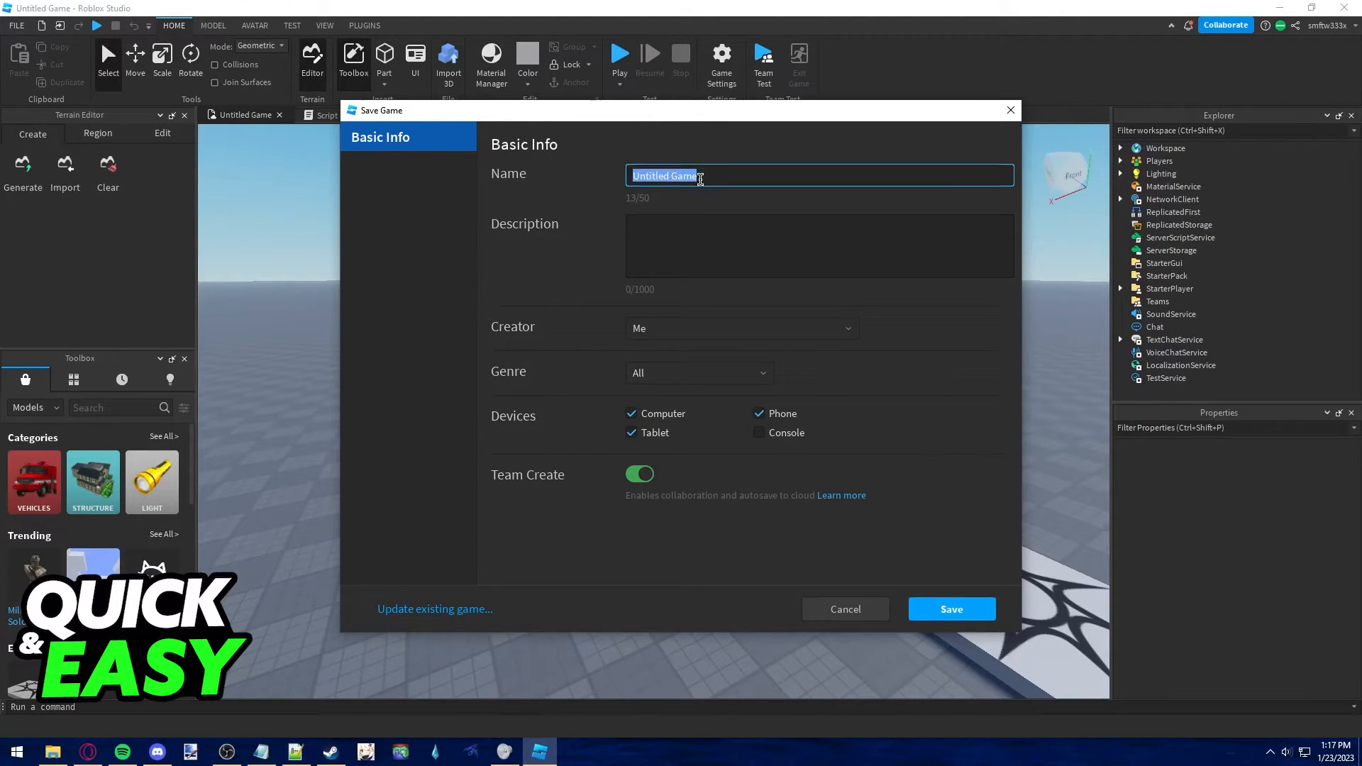
{"action": "type", "text": "Test"}
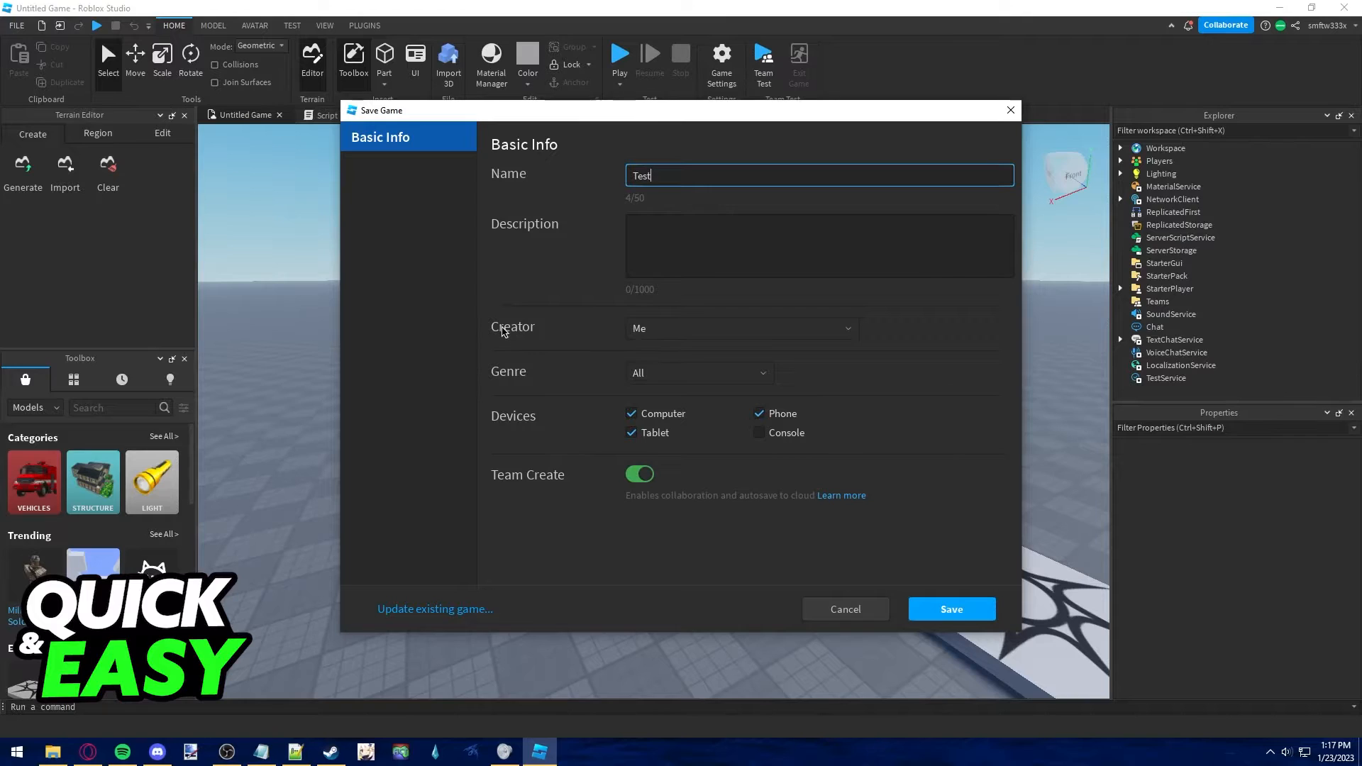
{"action": "mouse_move", "coordinate": [622, 338]}
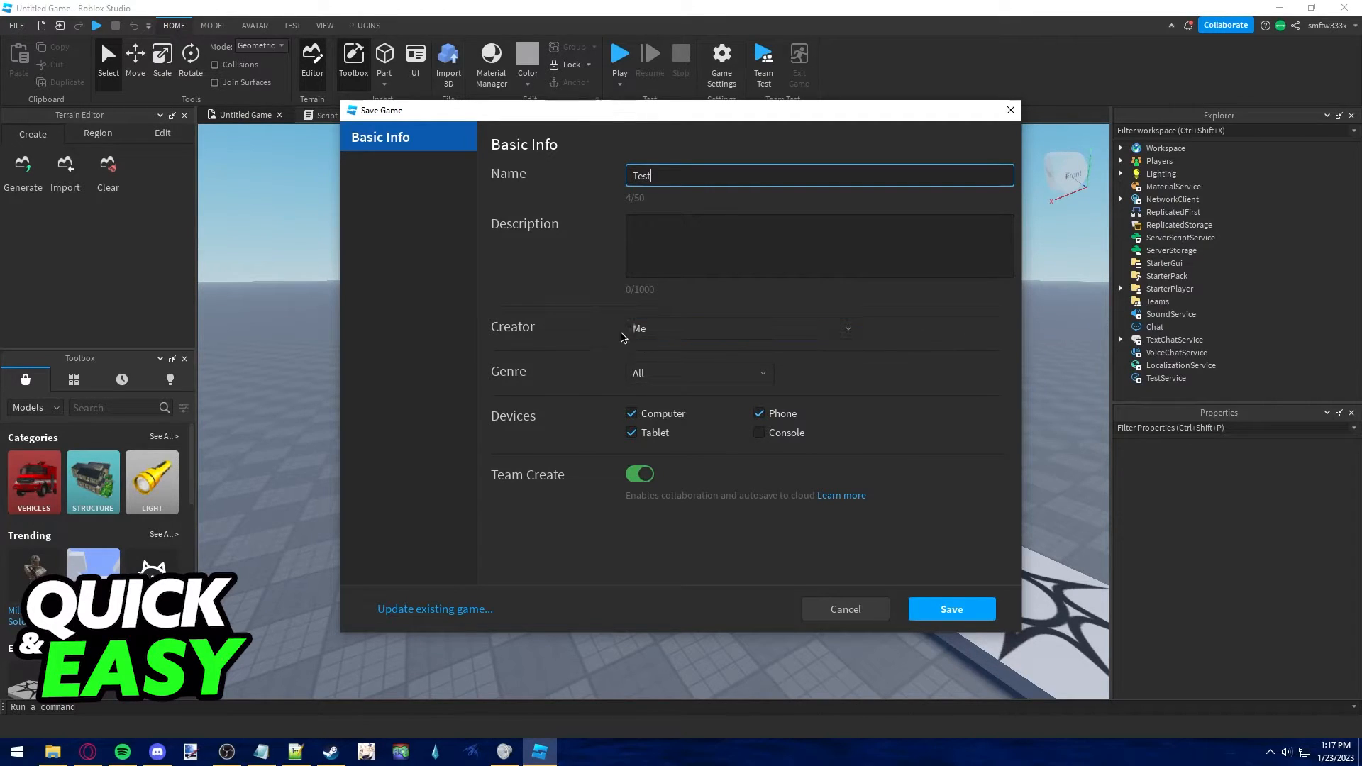
{"action": "left_click", "coordinate": [741, 328]}
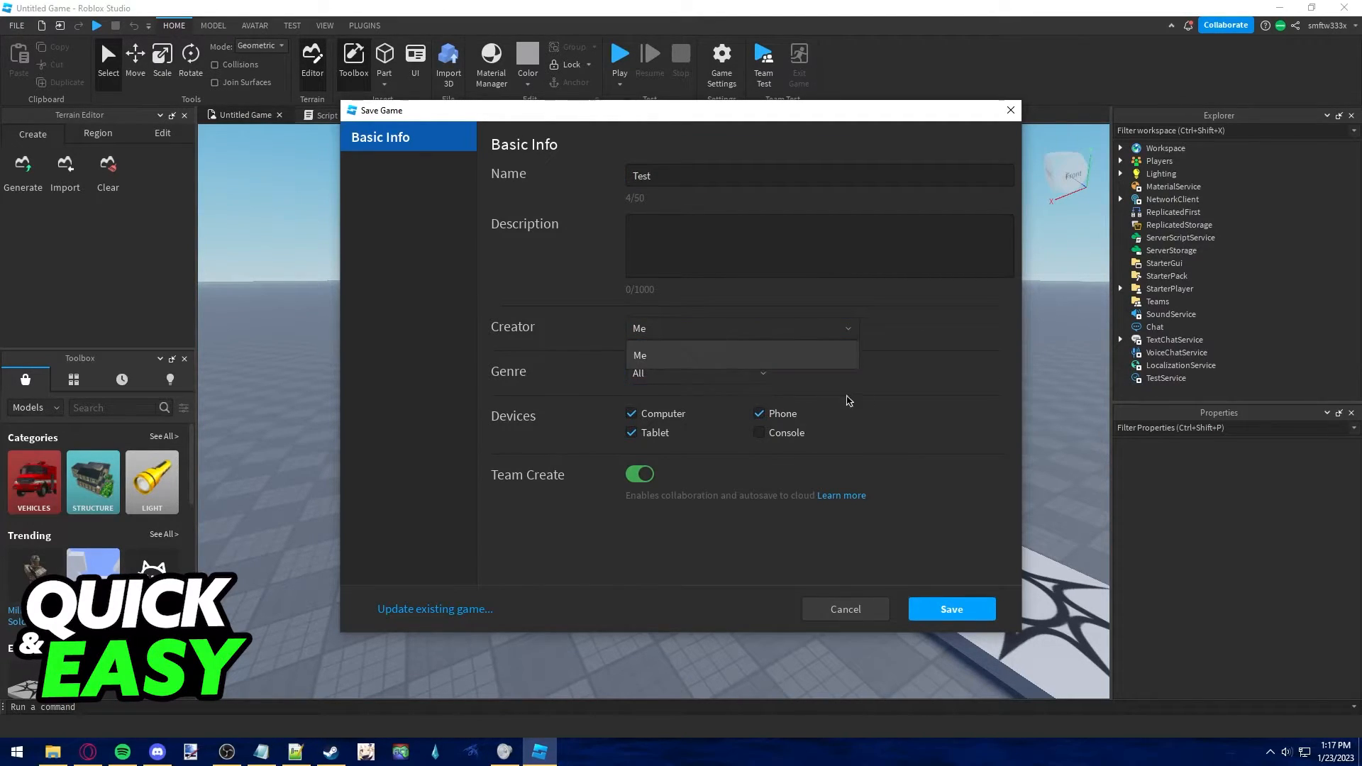
{"action": "mouse_move", "coordinate": [880, 335]}
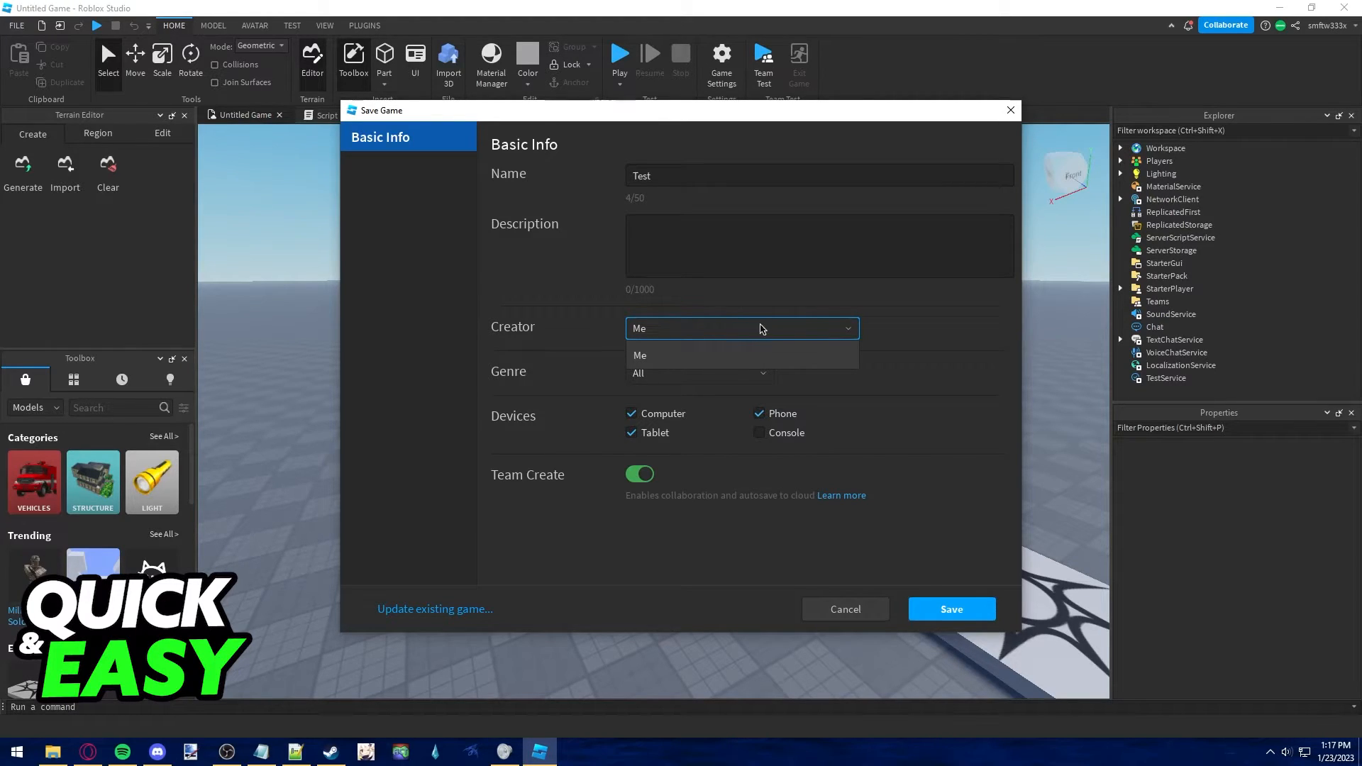
{"action": "mouse_move", "coordinate": [673, 355]}
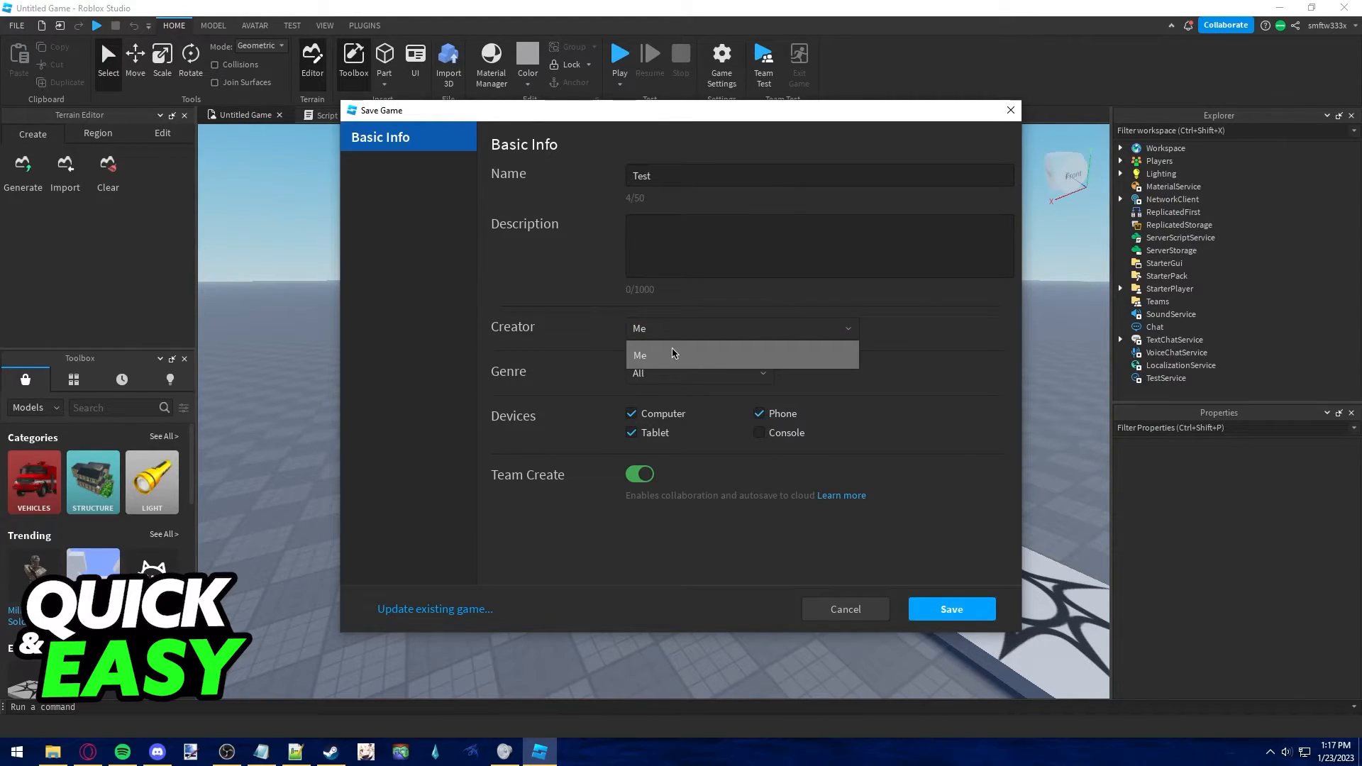
{"action": "left_click", "coordinate": [669, 355]}
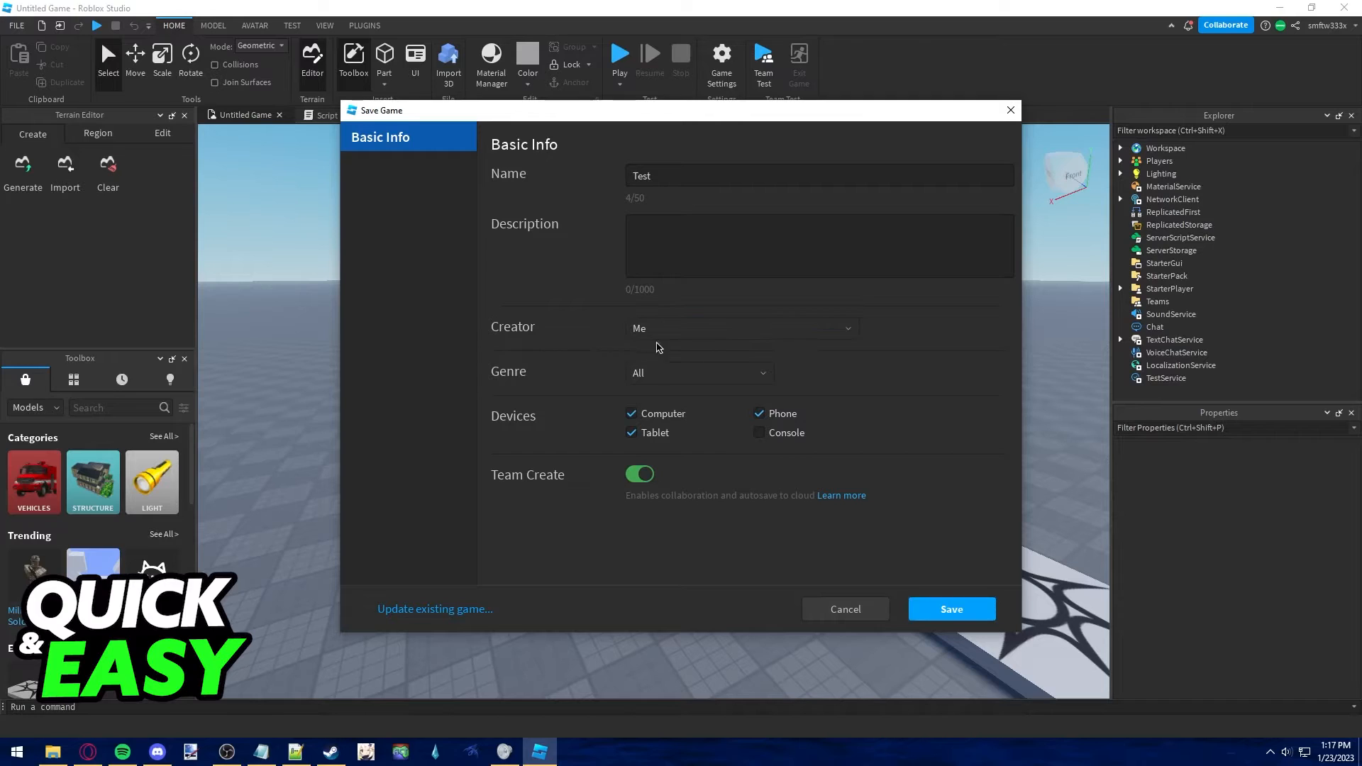
{"action": "left_click", "coordinate": [698, 372]}
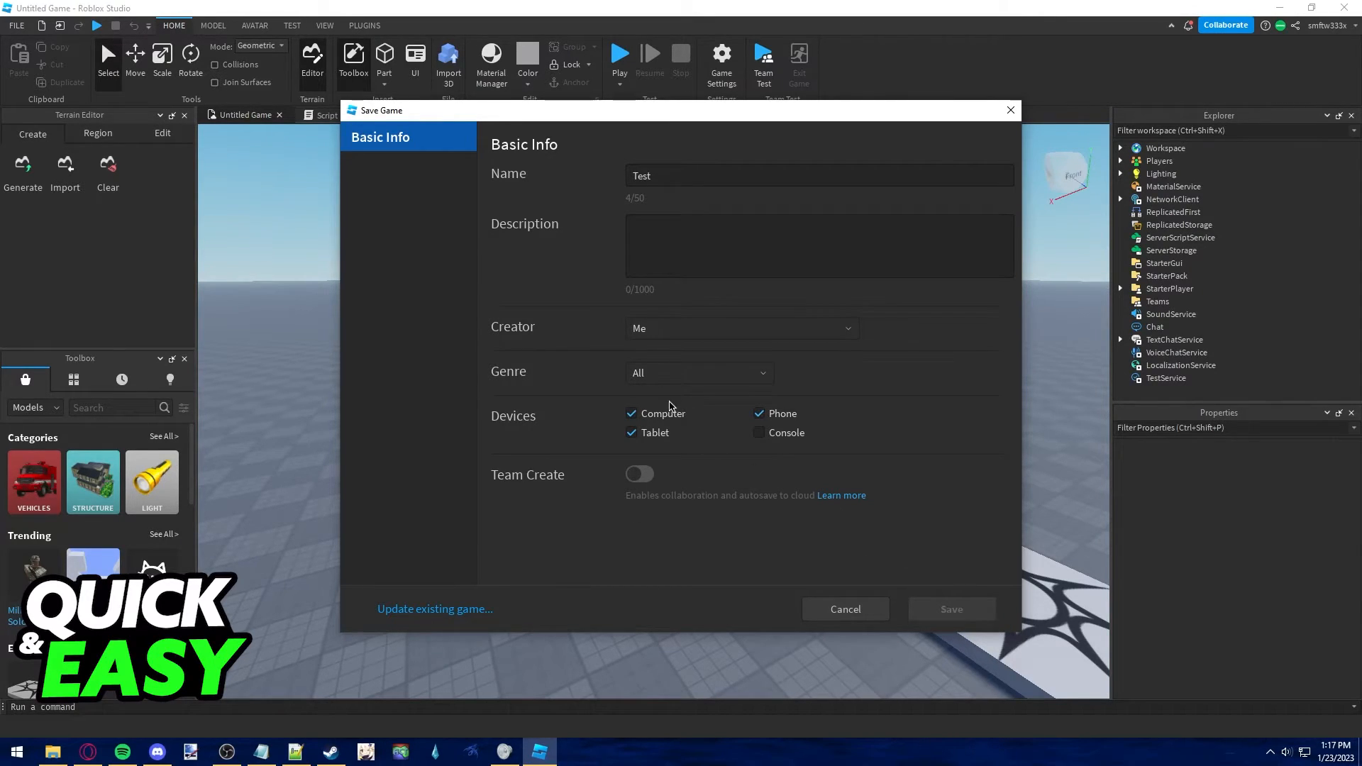
- Save the game to Roblox, dismiss the success message and show the website's Create experiences list
{"action": "left_click", "coordinate": [951, 609]}
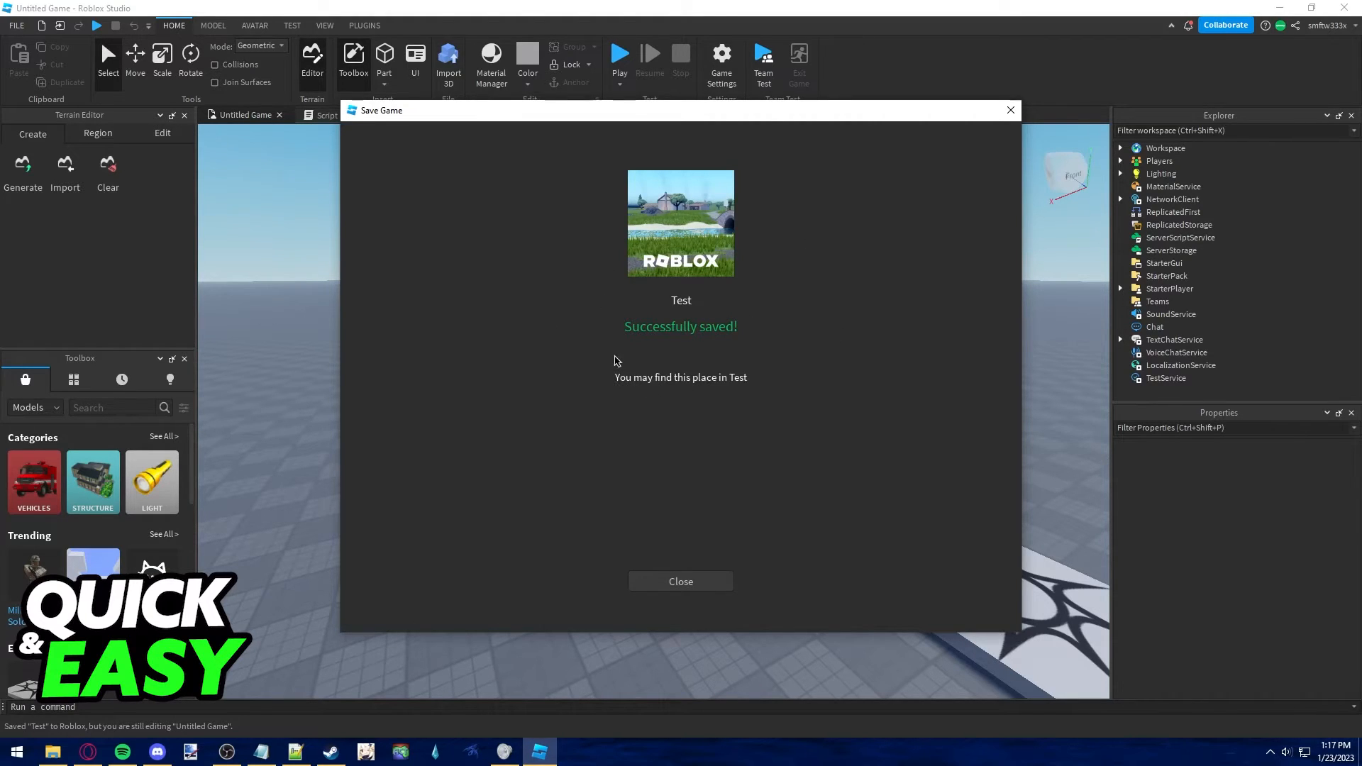
{"action": "left_click", "coordinate": [681, 582]}
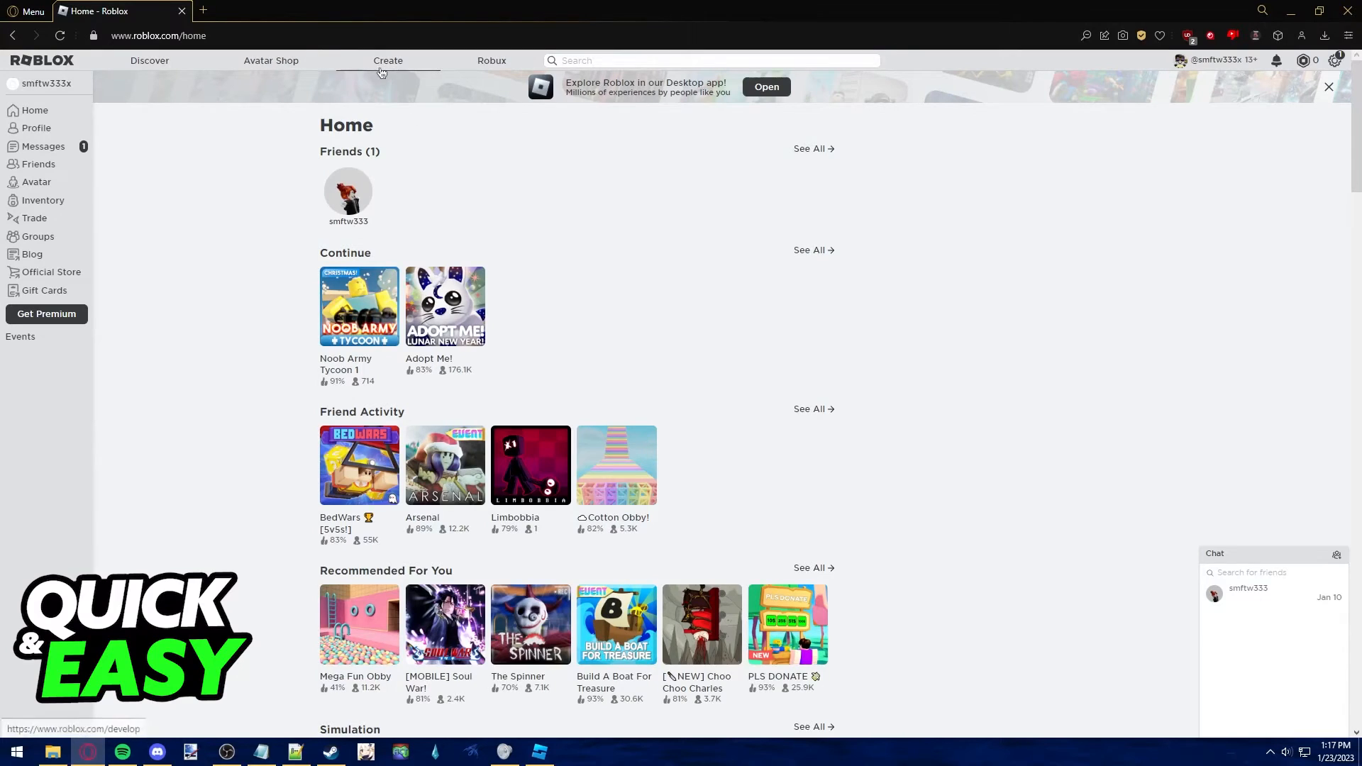
{"action": "left_click", "coordinate": [387, 59]}
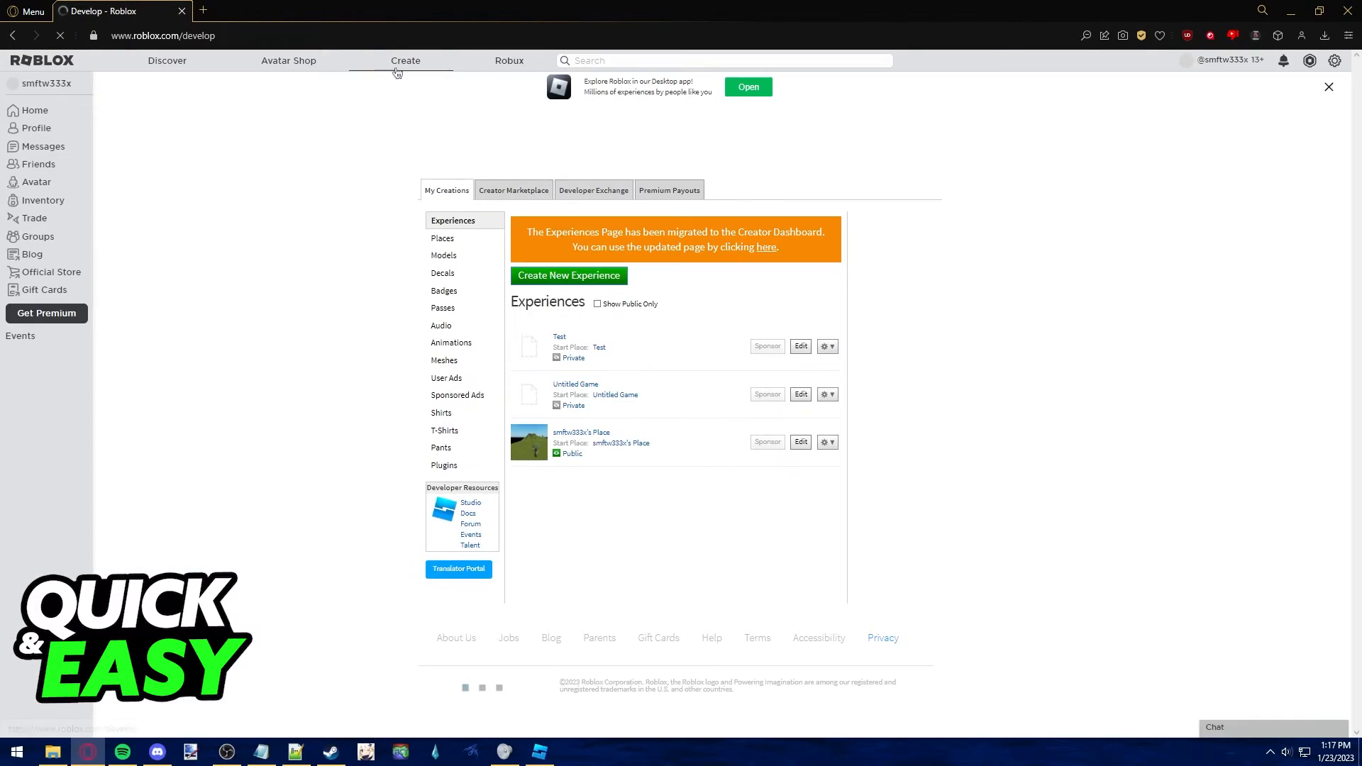